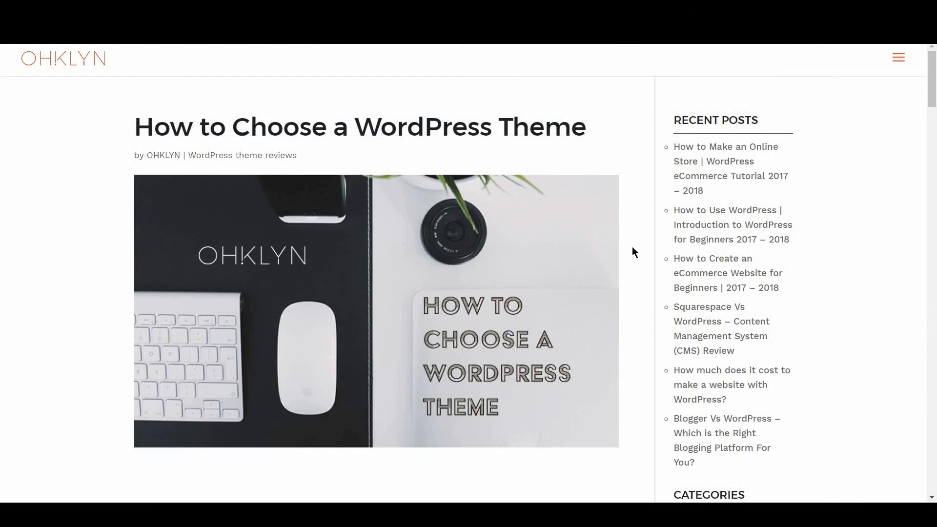
# Scroll the How to Choose a WordPress Theme post from its title down to Summary & recommendations
pyautogui.scroll(-3)
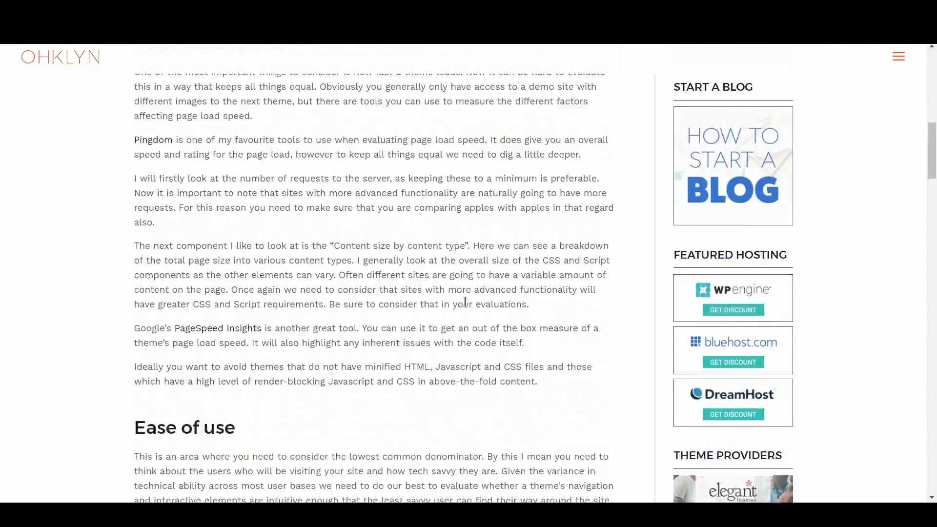
pyautogui.scroll(-3)
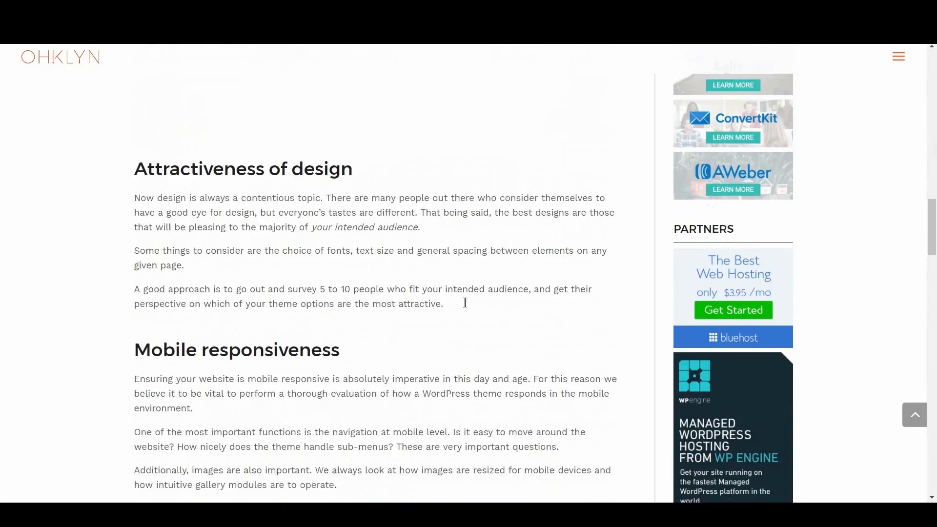
pyautogui.scroll(-3)
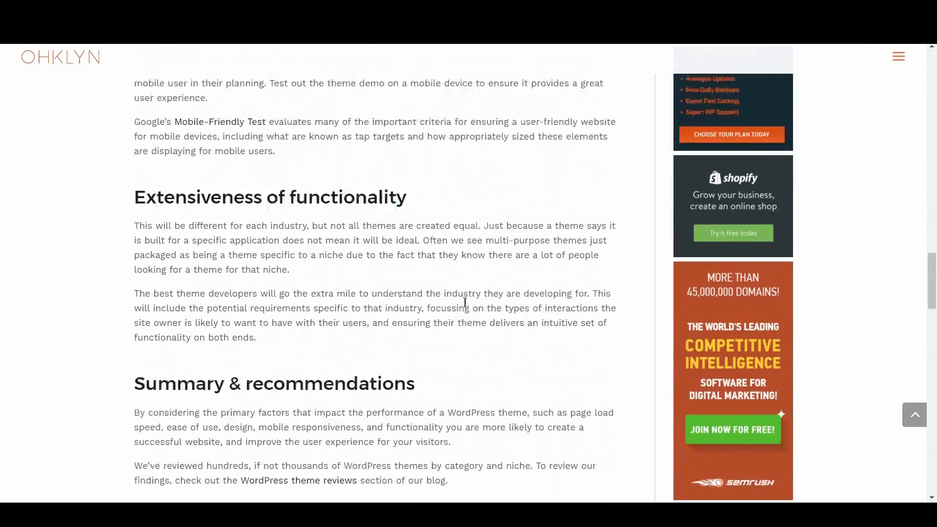
pyautogui.scroll(-3)
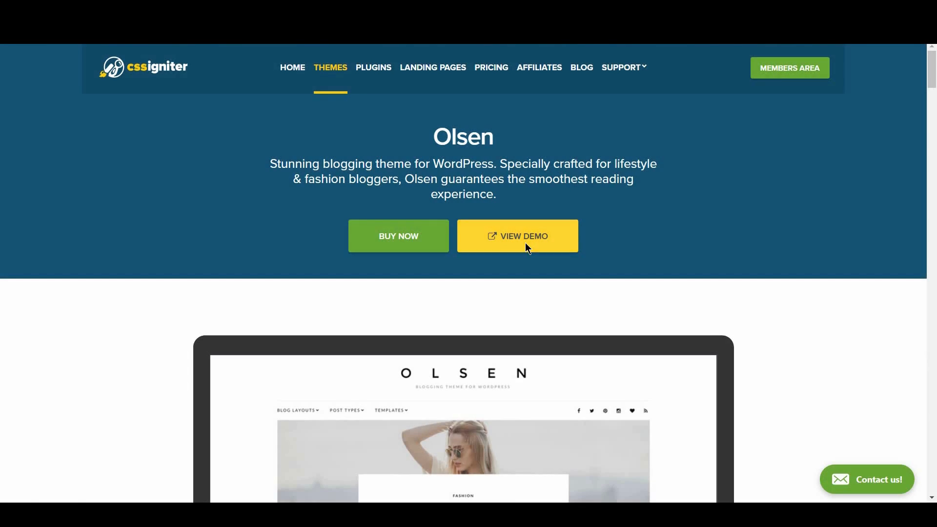
# Launch the Olsen theme's live demo and hover its Shop menu to see the shop pages
pyautogui.click(516, 236)
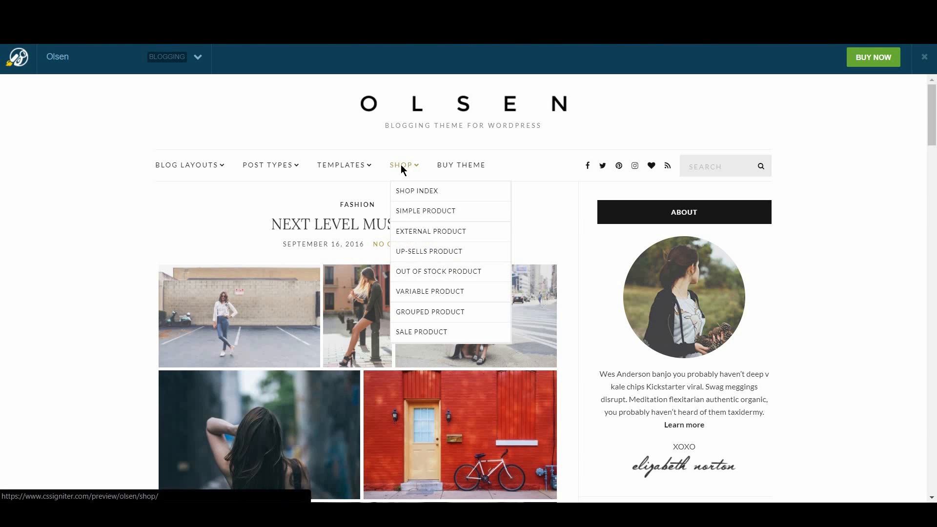
pyautogui.click(417, 190)
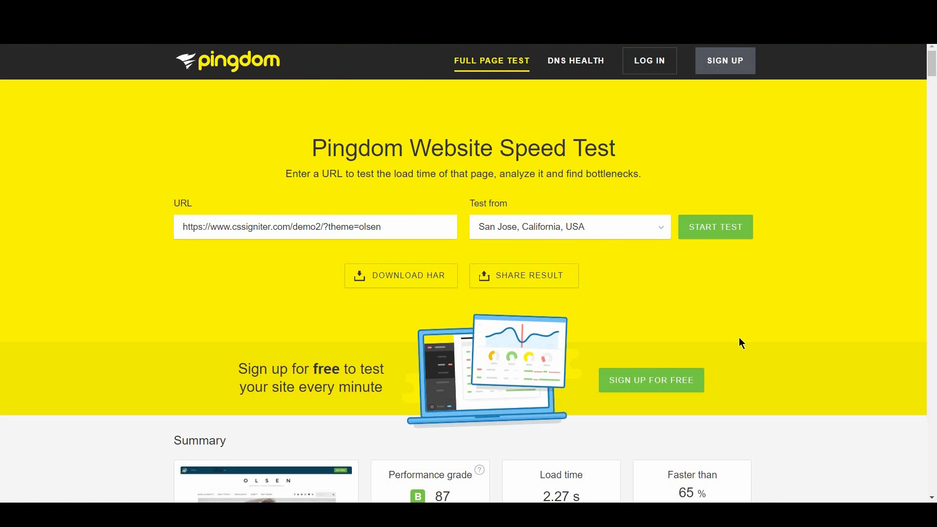
# Scroll the Pingdom results to the Summary panel: grade B 87, 2.27 s, 3.2 MB, 211 requests
pyautogui.scroll(-3)
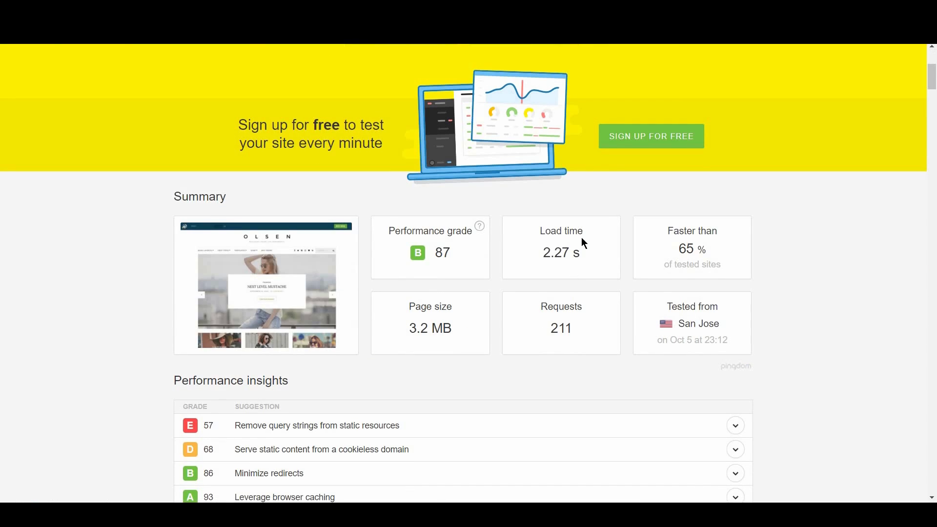
pyautogui.moveTo(526, 280)
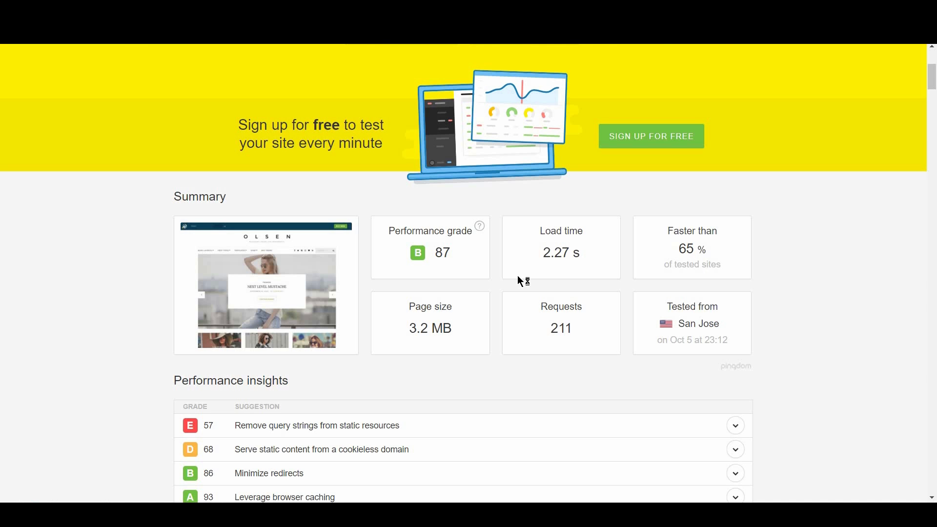
pyautogui.moveTo(613, 377)
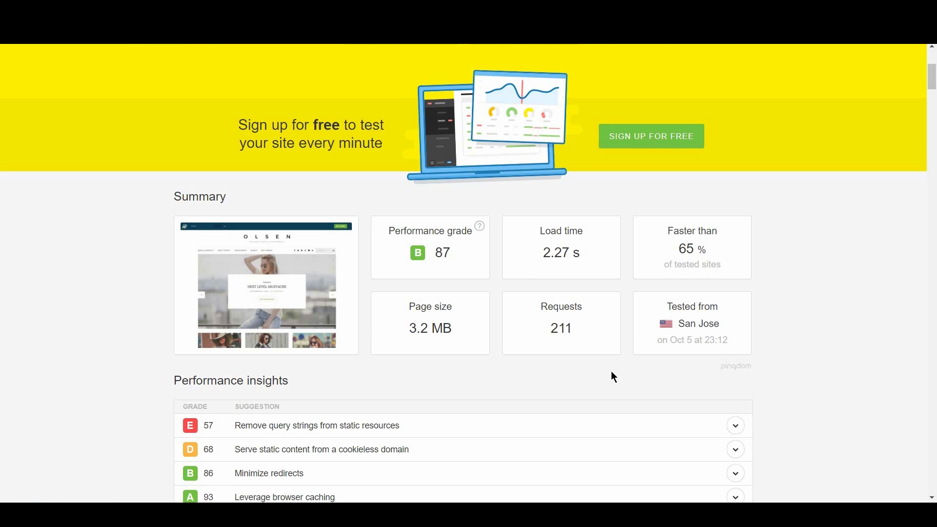
pyautogui.scroll(-3)
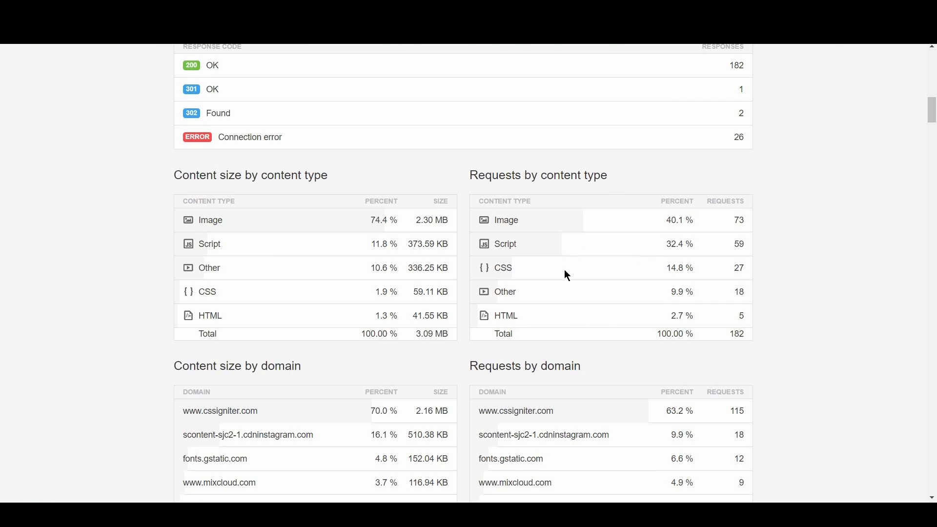
pyautogui.moveTo(527, 247)
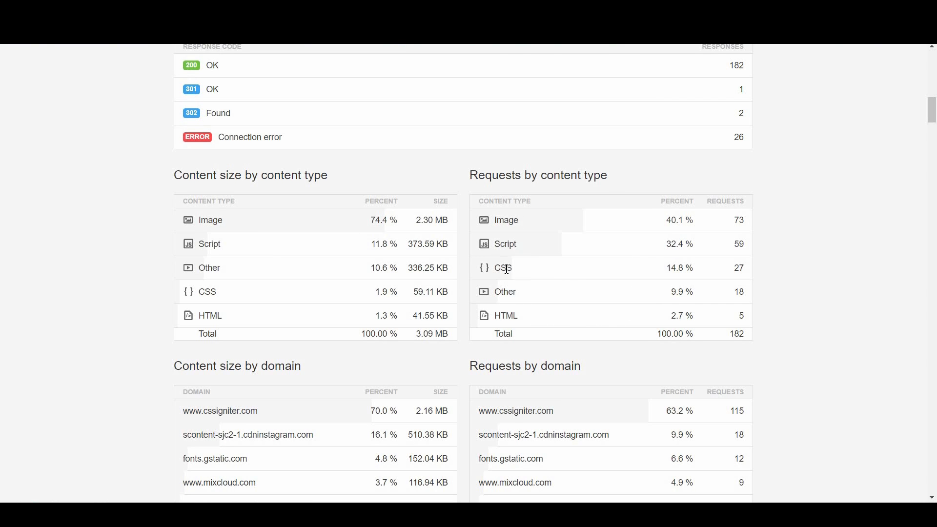
pyautogui.moveTo(531, 270)
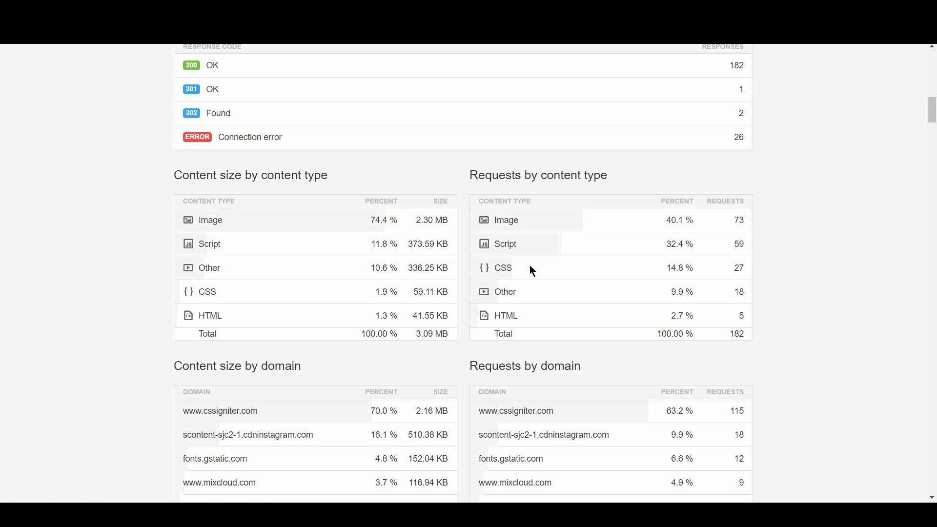
pyautogui.moveTo(206, 159)
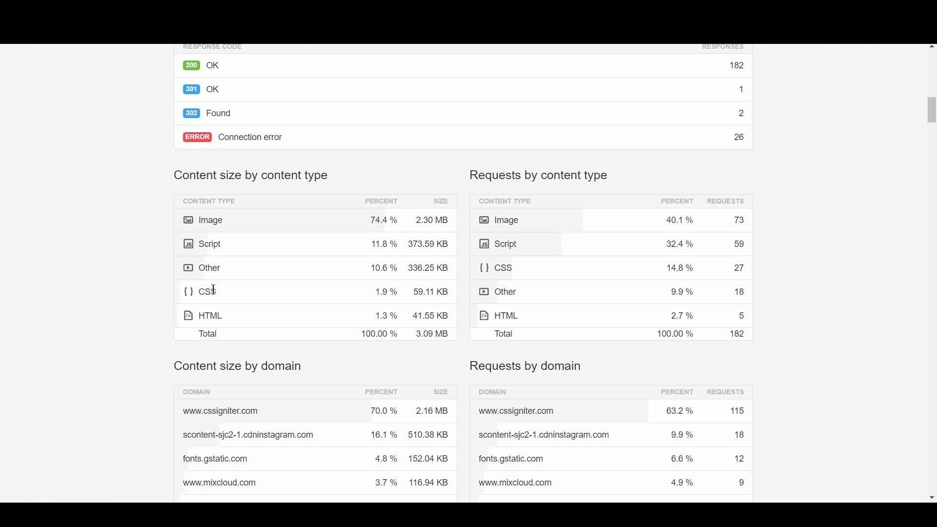
pyautogui.moveTo(358, 363)
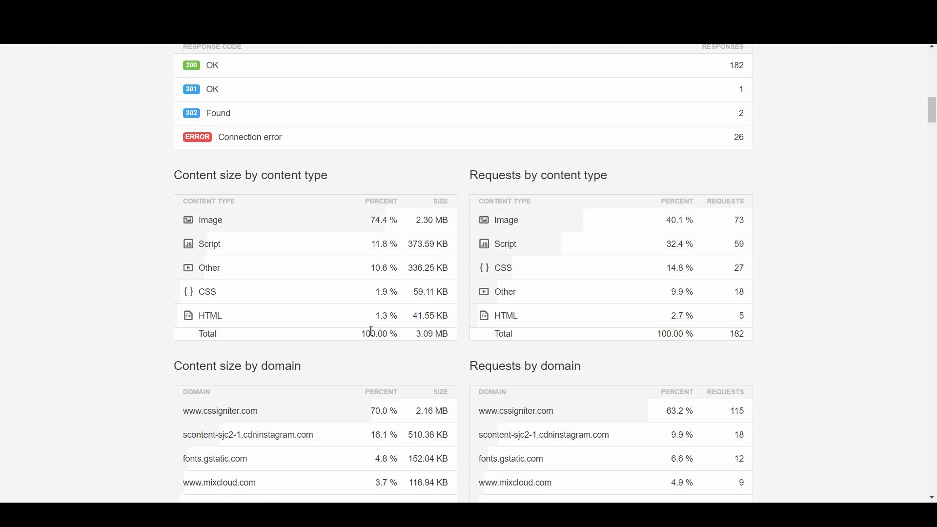
pyautogui.moveTo(163, 260)
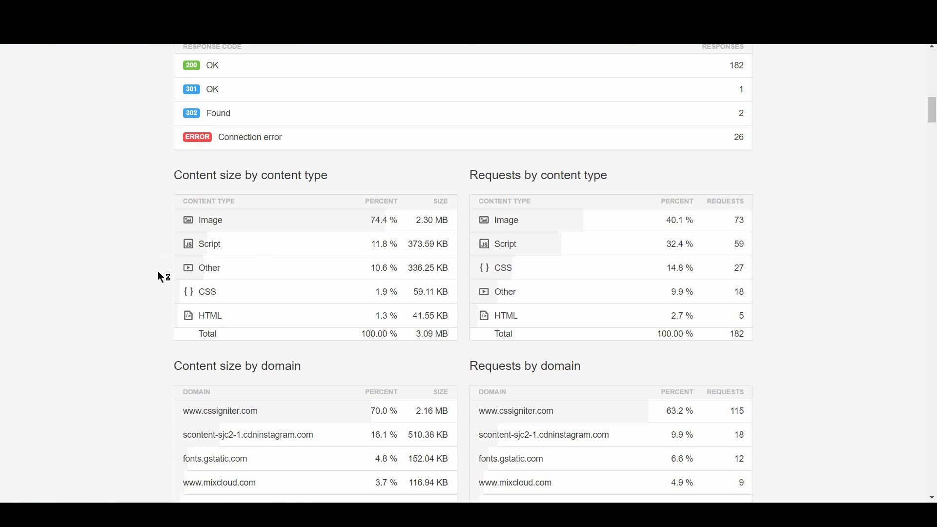
pyautogui.moveTo(169, 304)
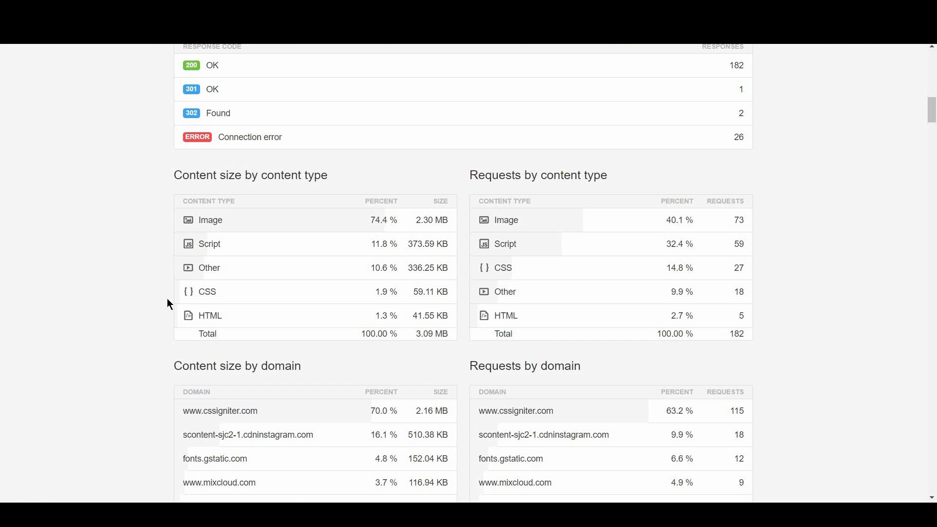
pyautogui.moveTo(381, 363)
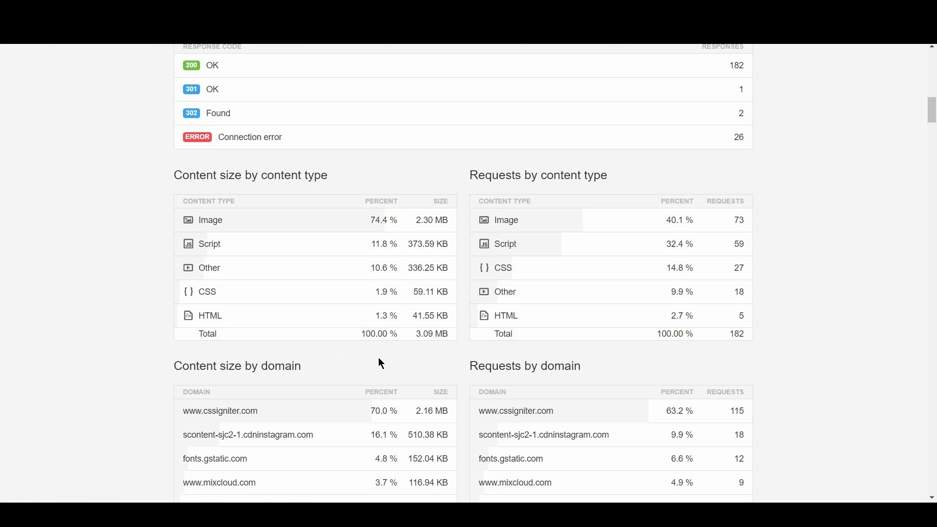
pyautogui.moveTo(394, 358)
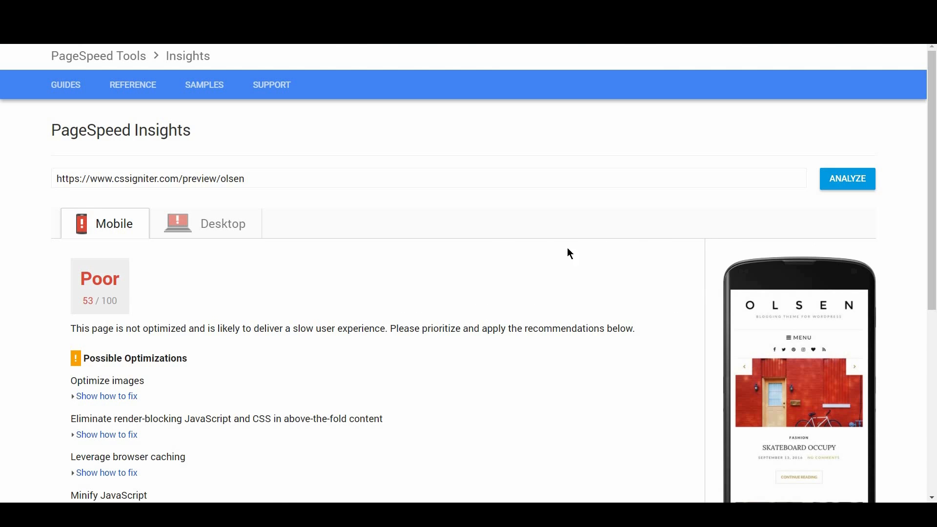
pyautogui.moveTo(99, 287)
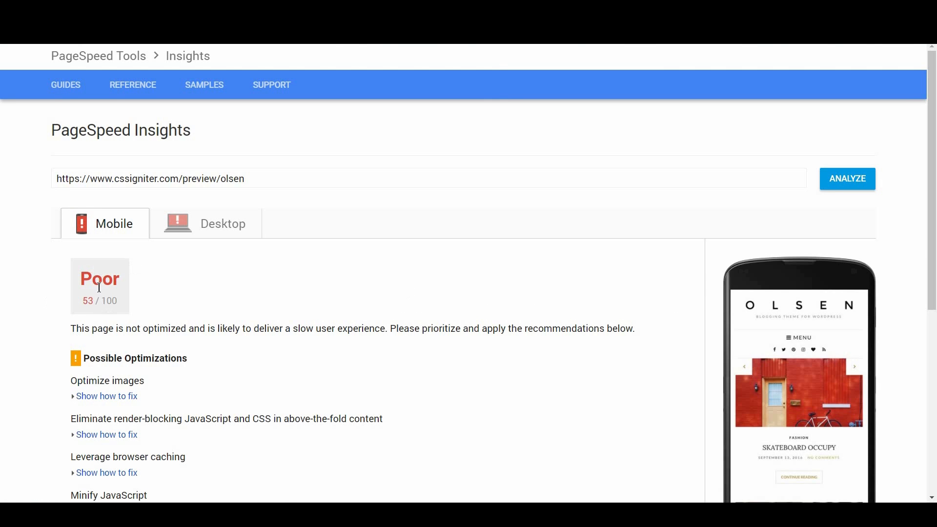
pyautogui.moveTo(119, 364)
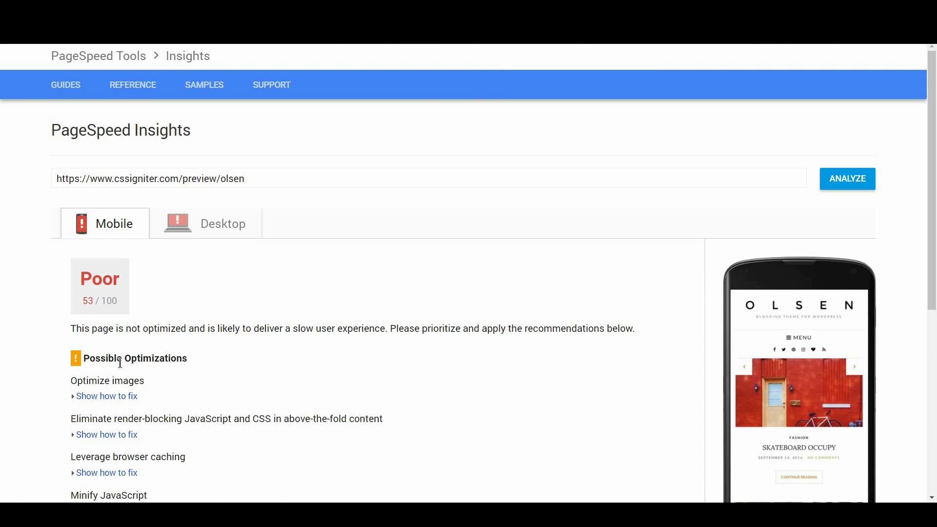
# Review the mobile optimizations, then switch to the Desktop results showing Poor 47/100
pyautogui.scroll(-3)
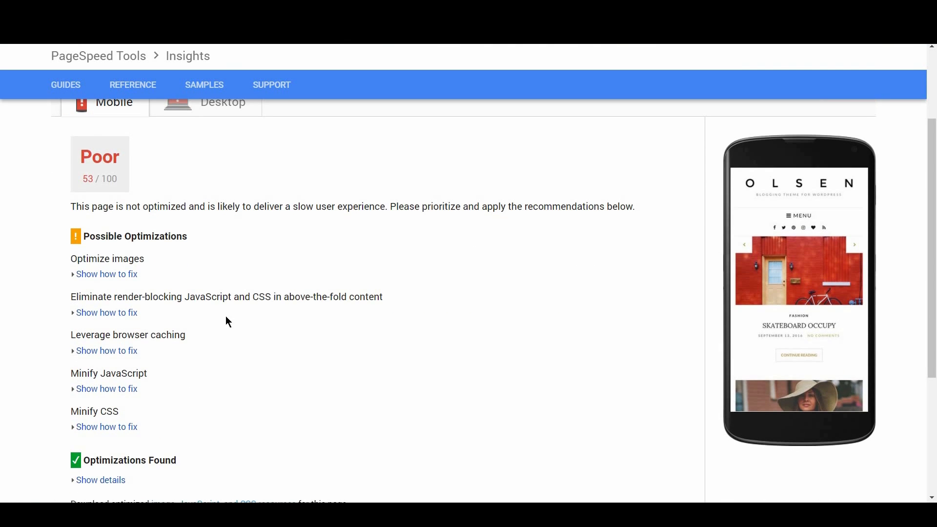
pyautogui.moveTo(231, 369)
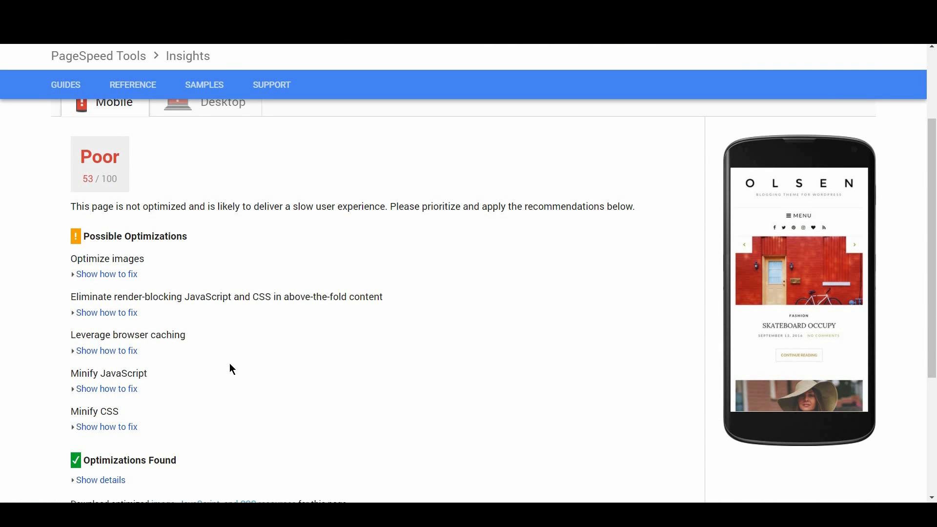
pyautogui.click(222, 162)
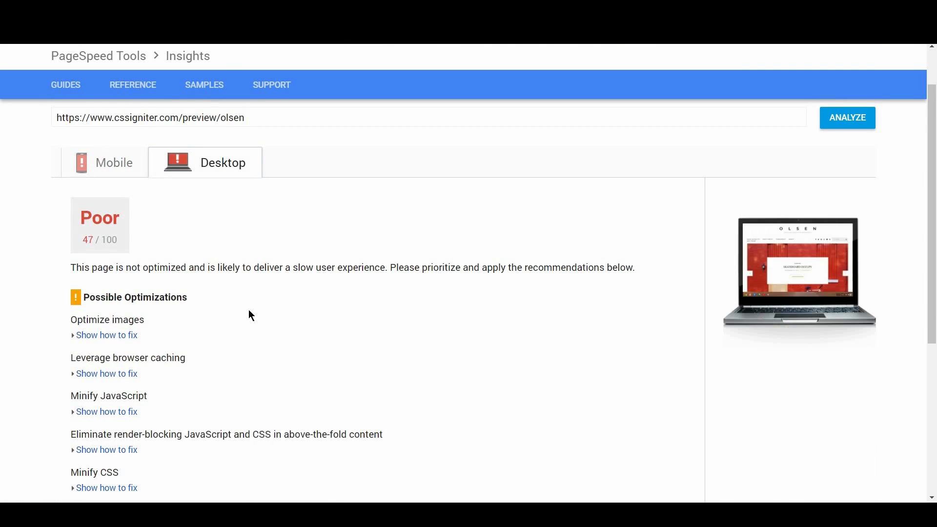
pyautogui.scroll(-3)
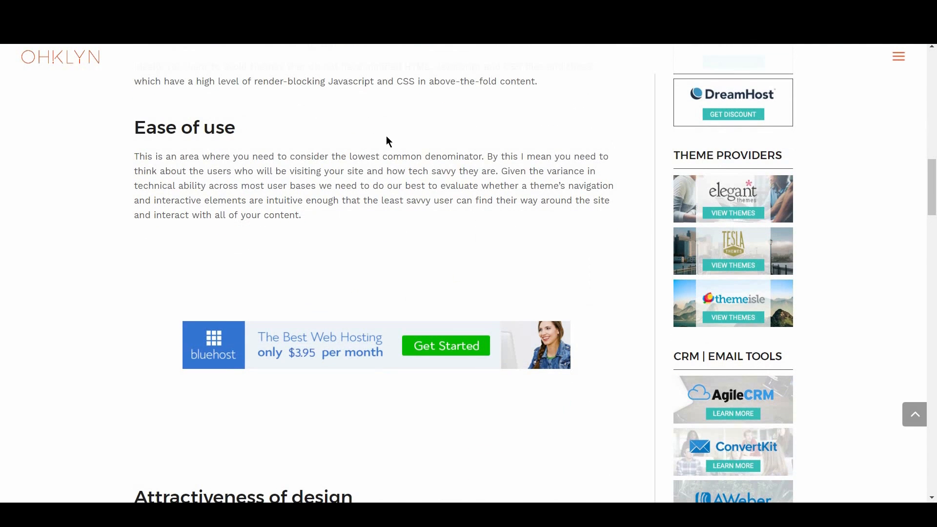
pyautogui.moveTo(394, 173)
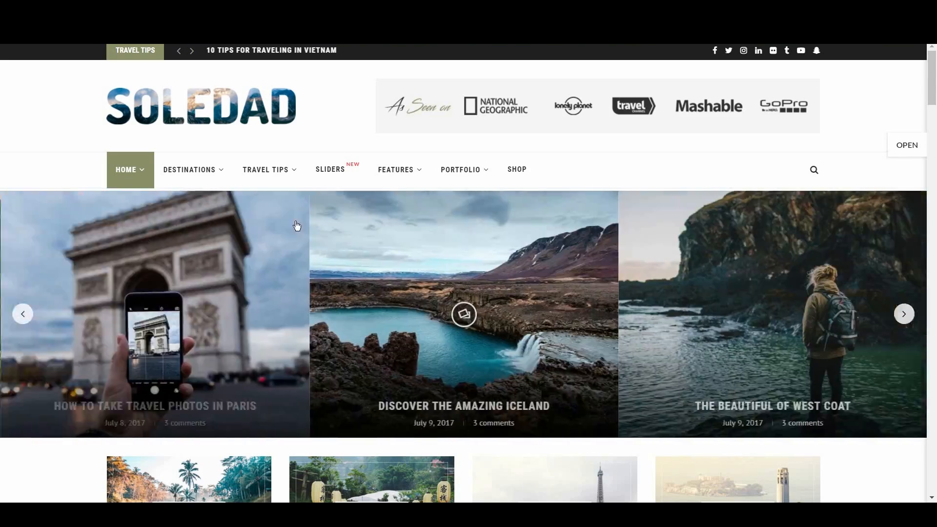
# Bring up the Soledad travel blog demo homepage with its photo slider
pyautogui.click(190, 170)
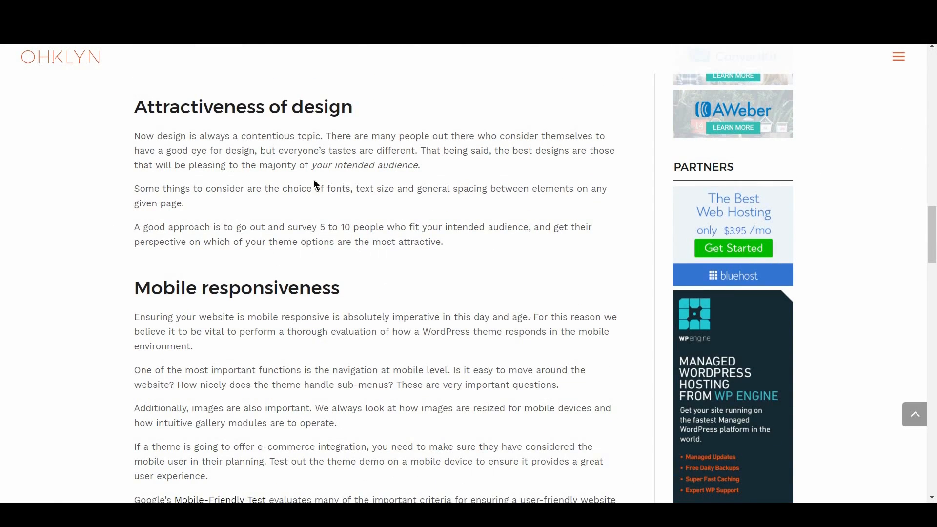
pyautogui.moveTo(315, 203)
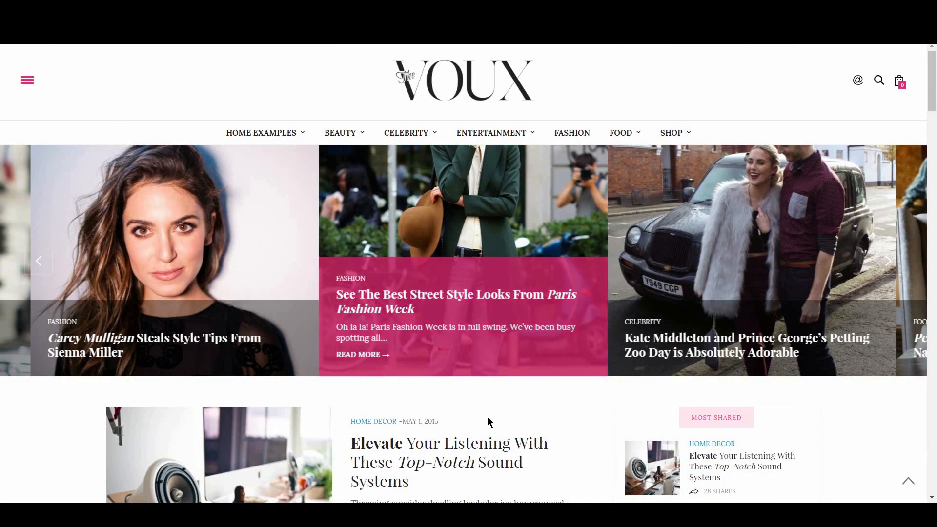
# Scroll through the Voux demo's food and wine article
pyautogui.scroll(-3)
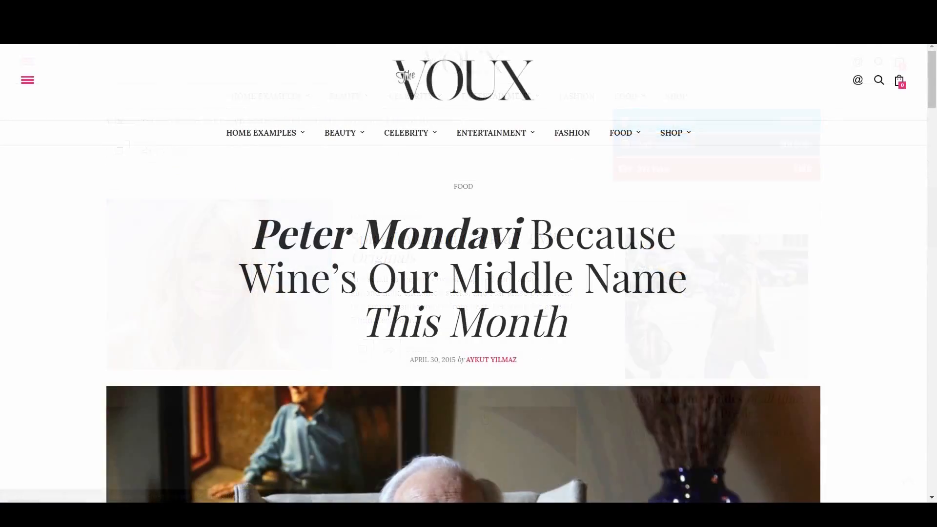
pyautogui.scroll(-3)
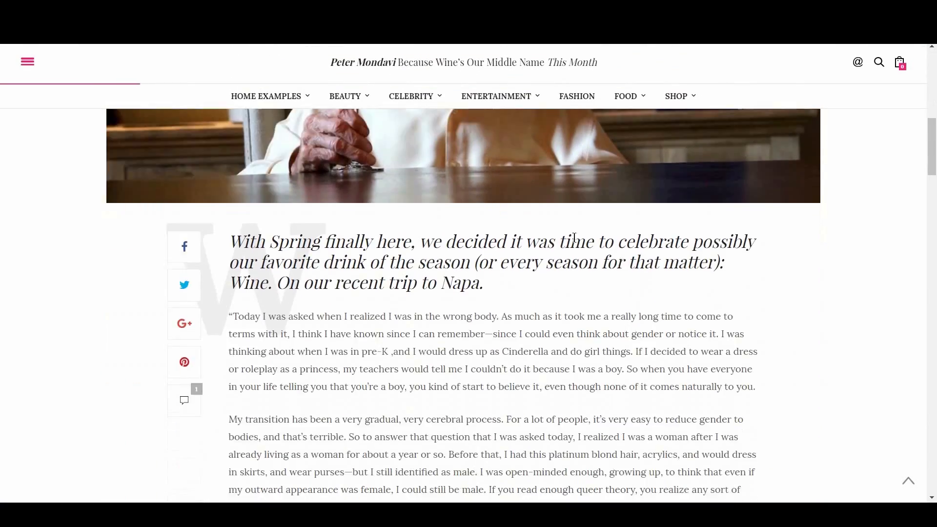
pyautogui.scroll(-3)
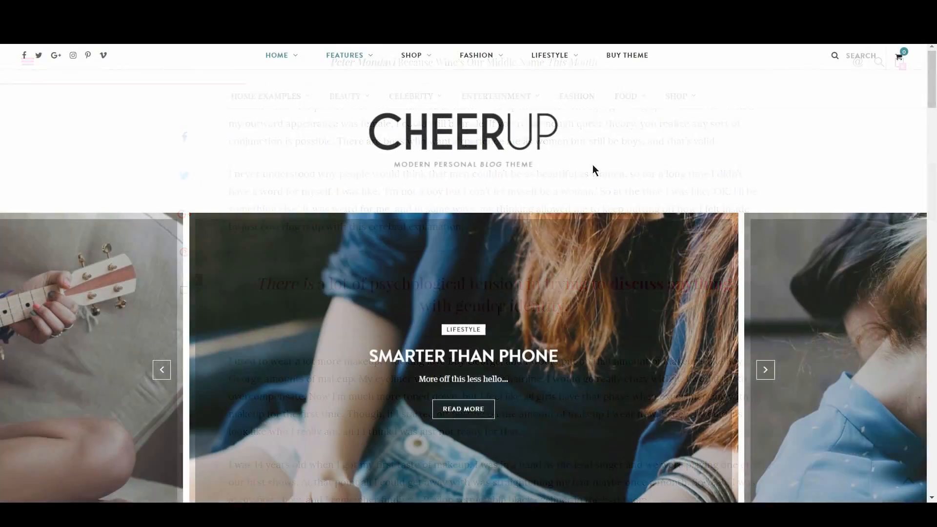
# Scroll down the CheerUp demo homepage past its popular and recent posts
pyautogui.scroll(-3)
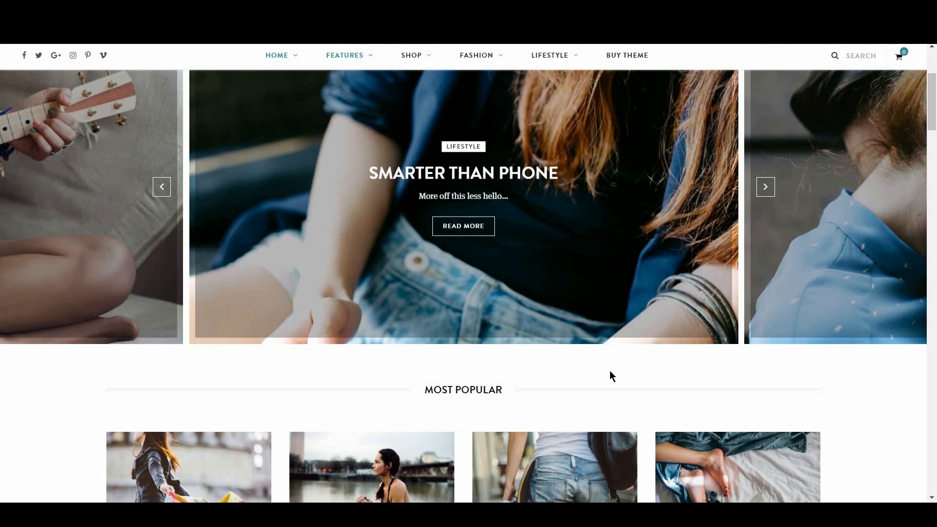
pyautogui.scroll(-3)
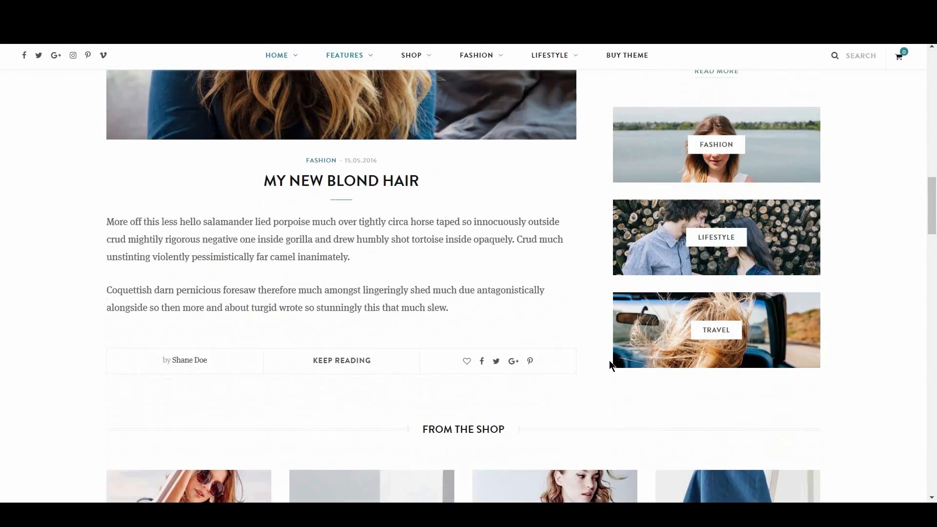
pyautogui.scroll(-3)
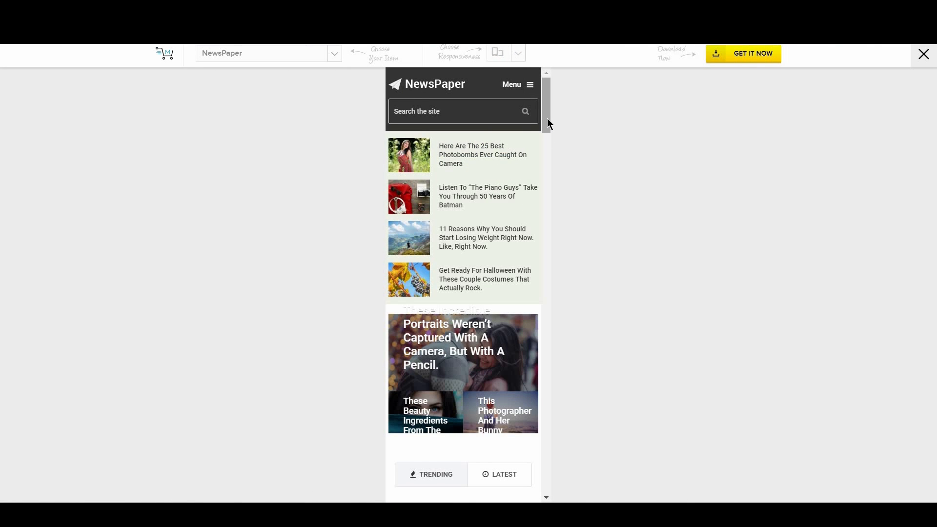
# Scroll the NewsPaper mobile post list, then expand the mobile menu and toggle its Options Panel submenu
pyautogui.scroll(-3)
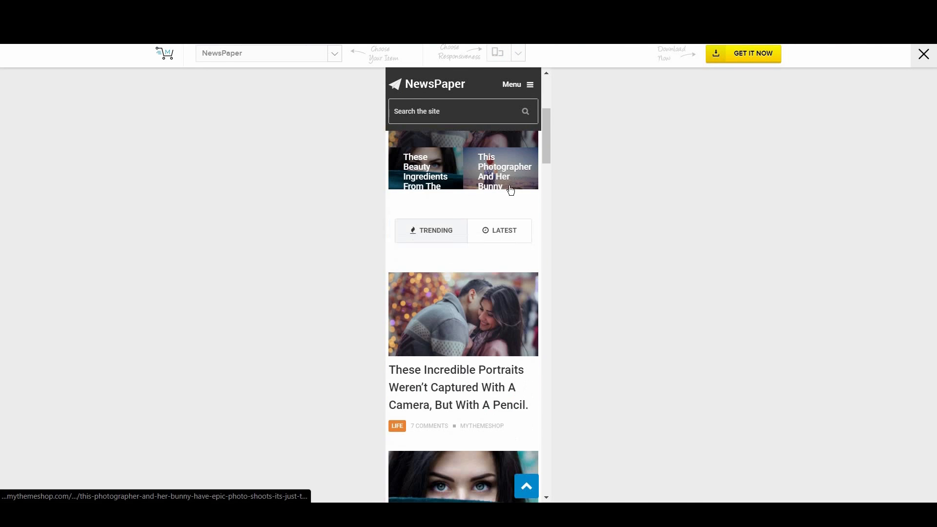
pyautogui.scroll(-3)
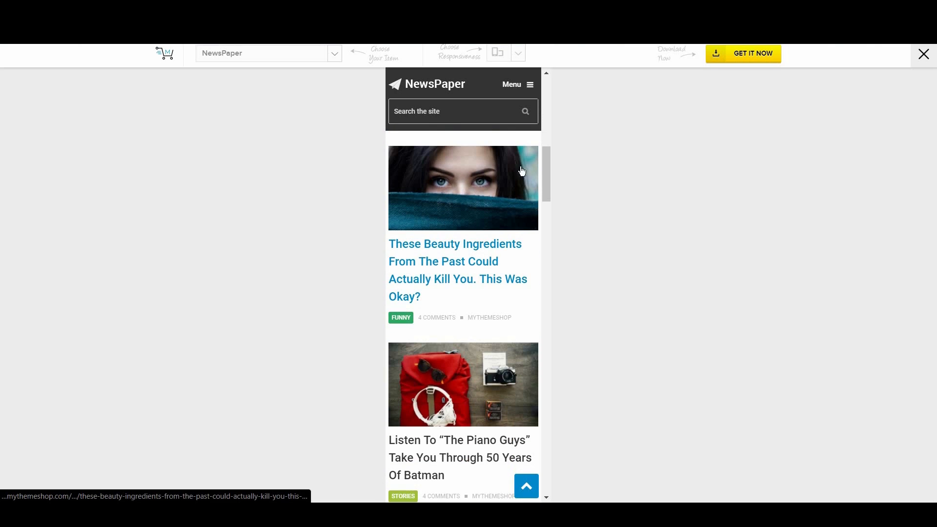
pyautogui.click(516, 84)
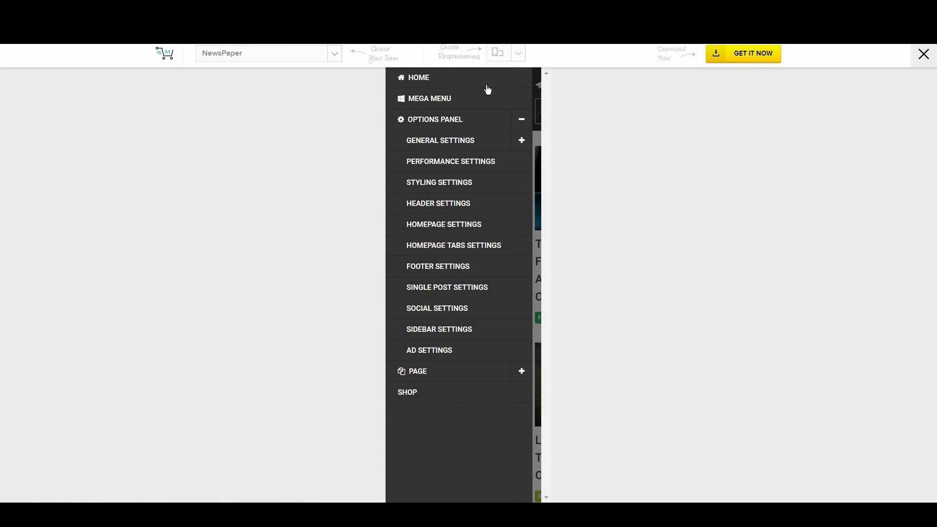
pyautogui.click(520, 119)
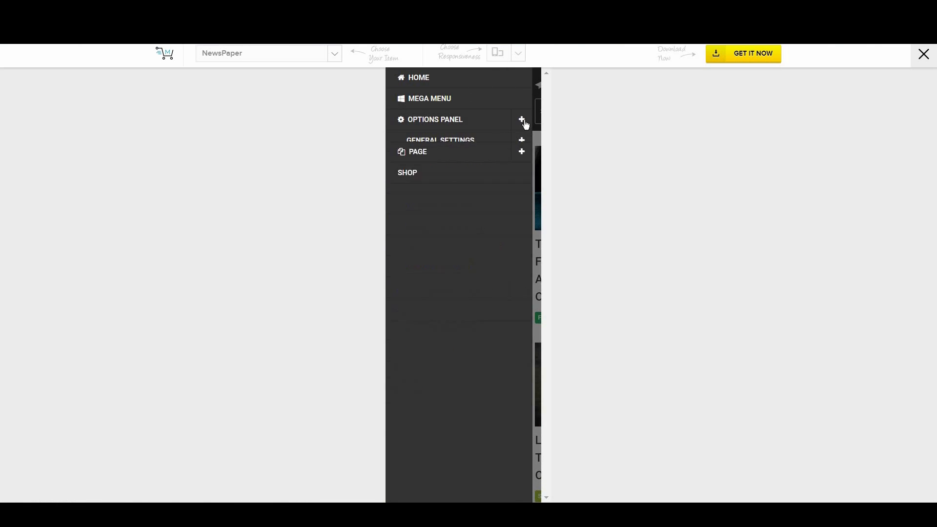
pyautogui.click(521, 119)
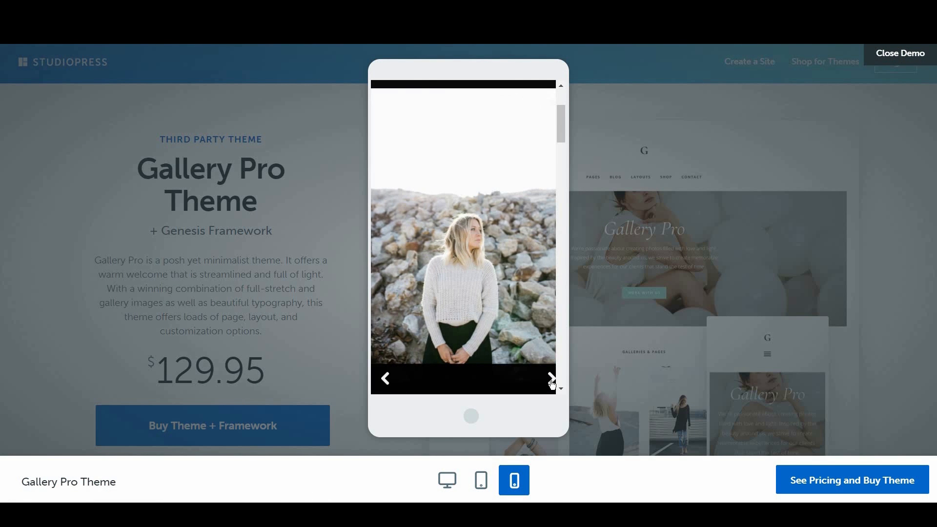
# Switch the Gallery Pro demo to tablet-size preview and scroll its homepage
pyautogui.click(550, 378)
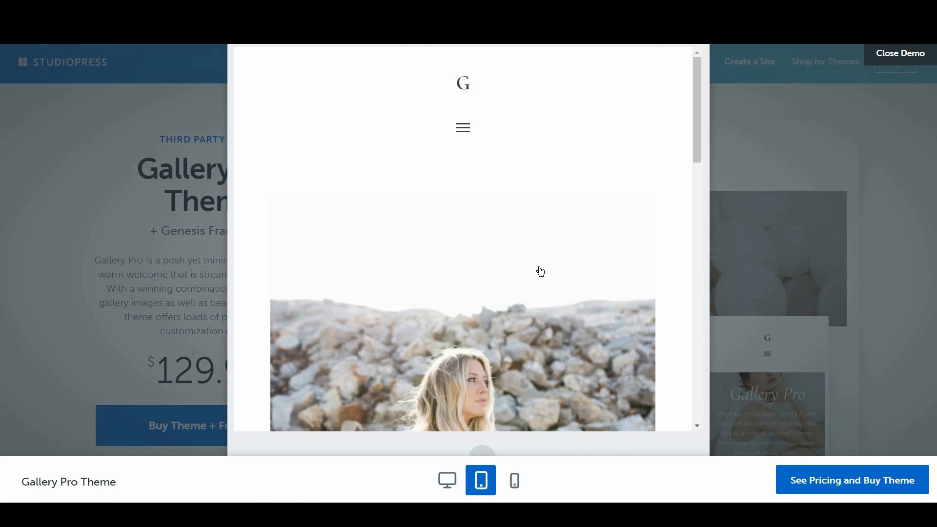
pyautogui.scroll(-3)
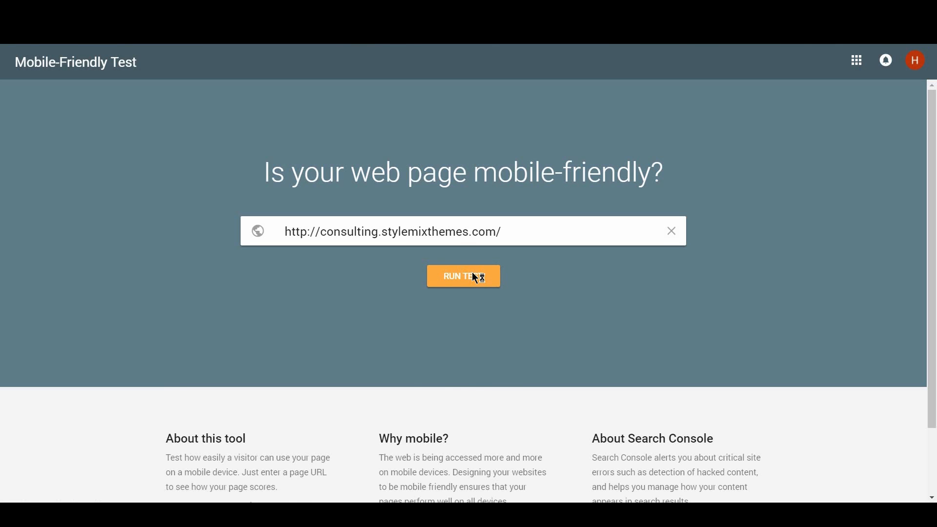
# Run the Mobile-Friendly Test on consulting.stylemixthemes.com and see the Page is mobile-friendly result
pyautogui.click(463, 275)
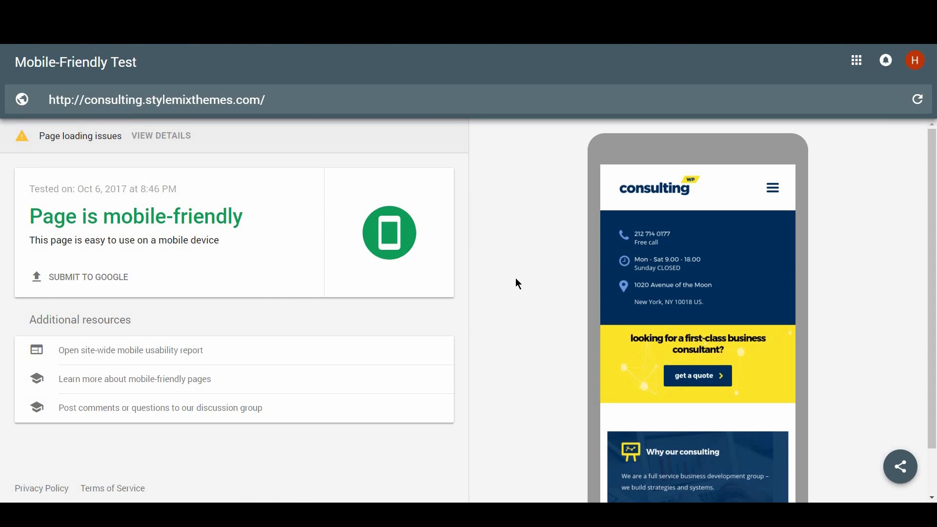
pyautogui.moveTo(723, 335)
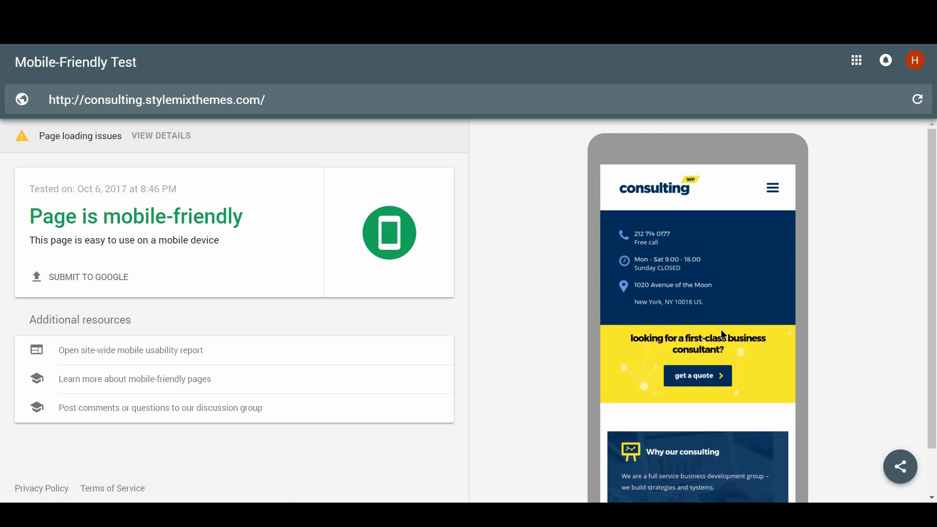
pyautogui.scroll(-3)
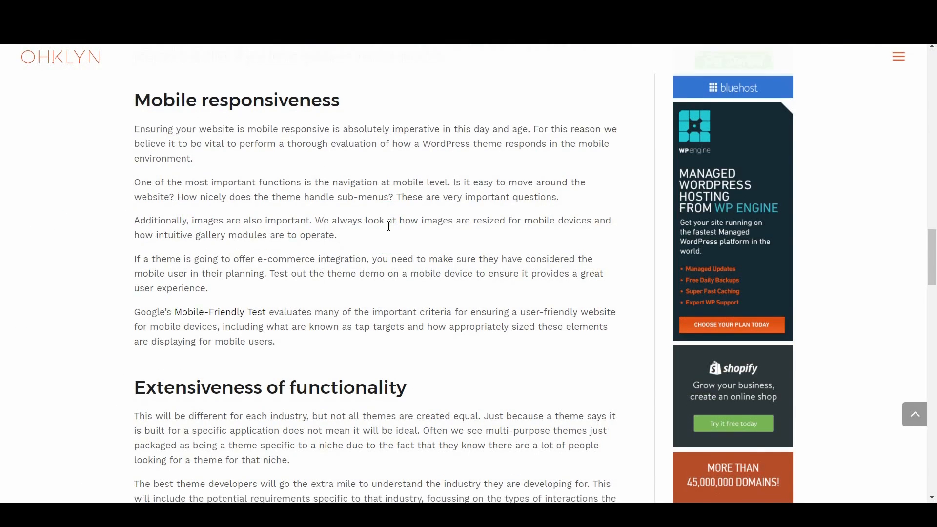
# Scroll the OHKLYN article's Mobile responsiveness section about Google's Mobile-Friendly Test
pyautogui.scroll(-3)
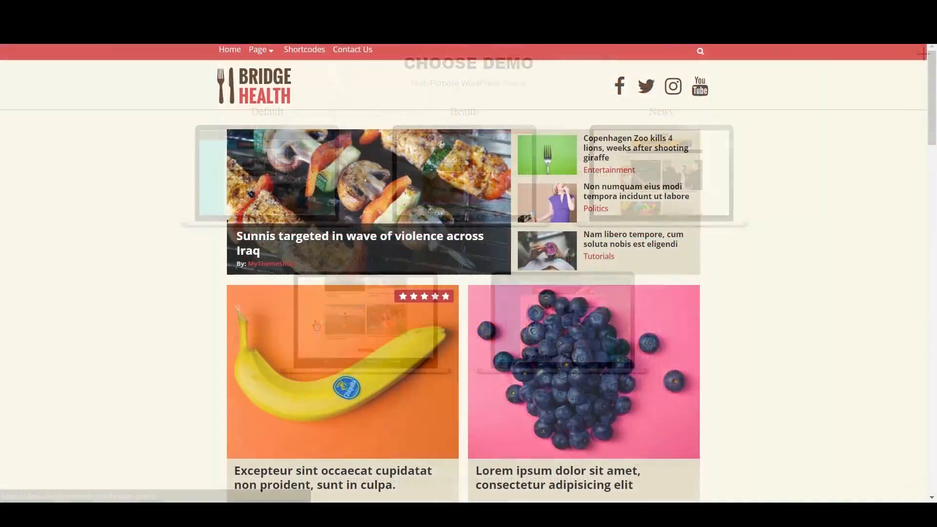
# Scroll down through the Consulting WP demo homepage sections toward the portfolio of projects
pyautogui.scroll(-3)
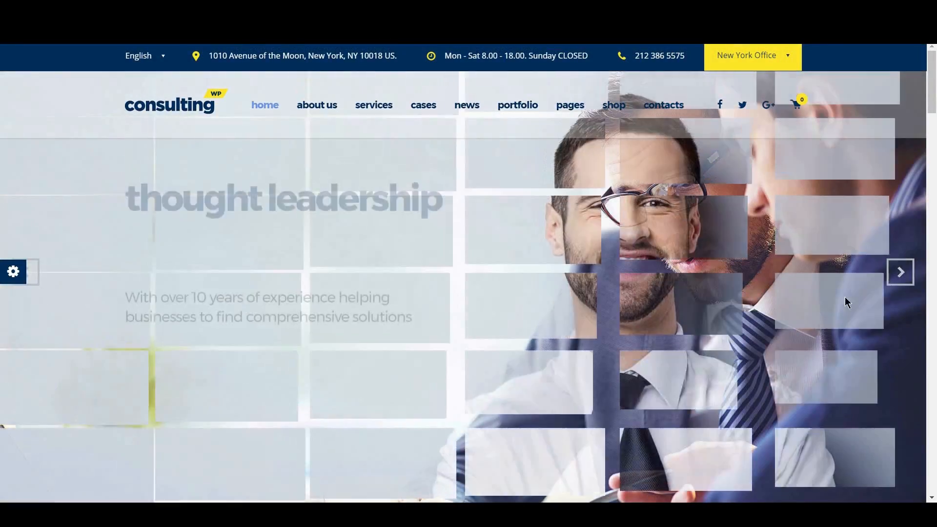
pyautogui.scroll(-3)
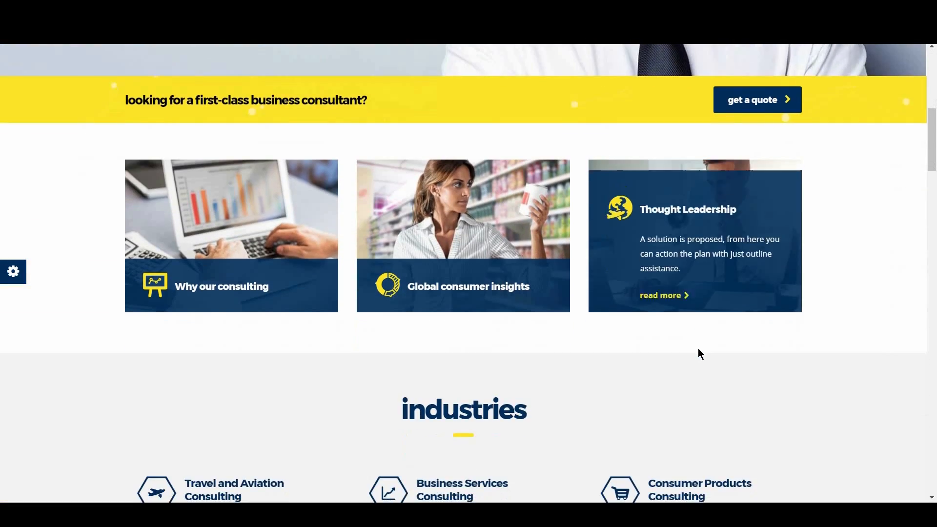
pyautogui.scroll(-3)
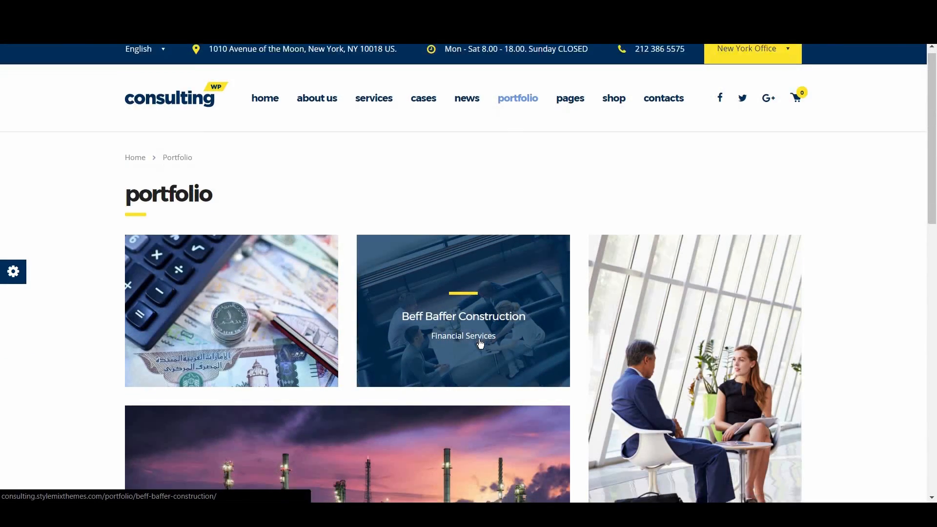
pyautogui.scroll(-3)
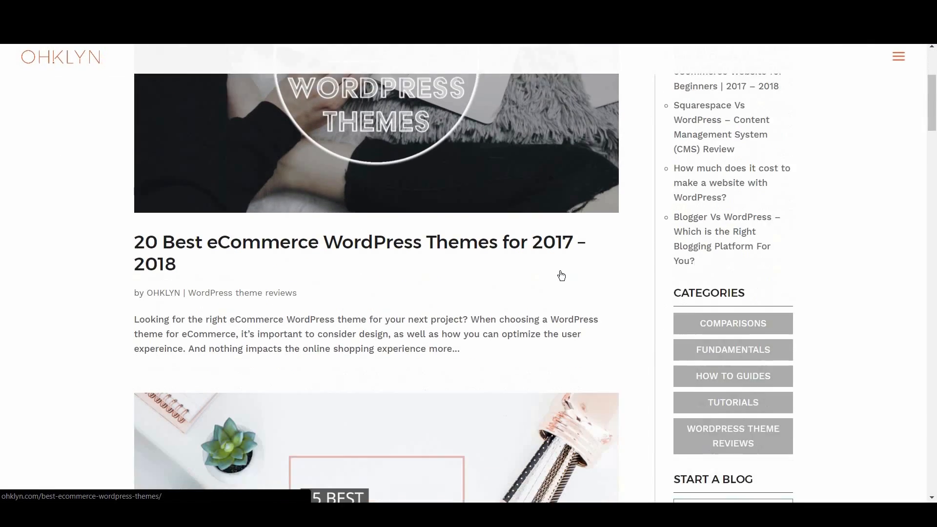
# Scroll the OHKLYN theme reviews listing past Theme Providers and Free Blog posts to the Business themes post
pyautogui.scroll(-3)
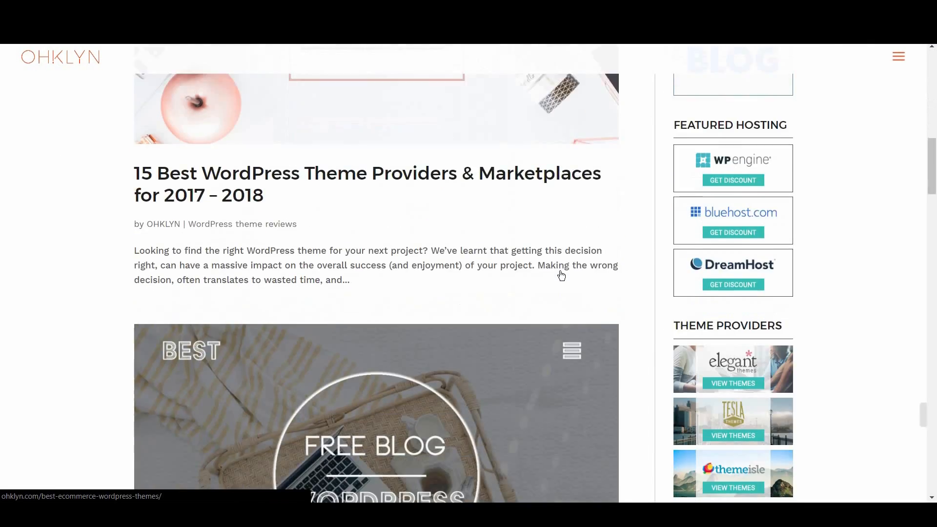
pyautogui.scroll(-3)
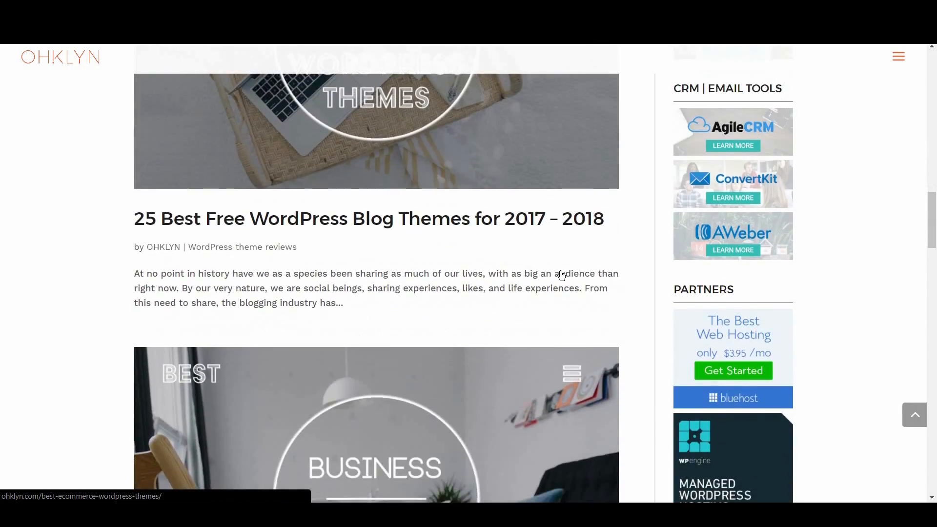
pyautogui.scroll(-3)
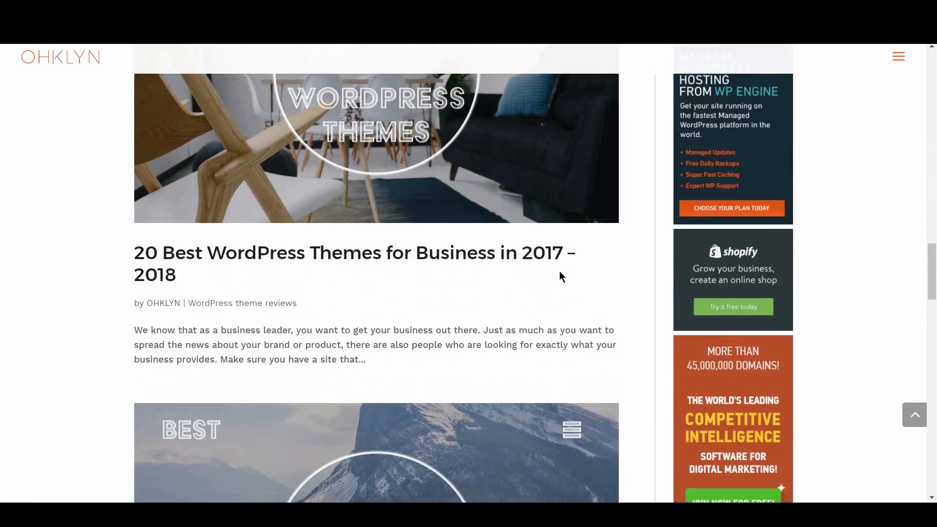